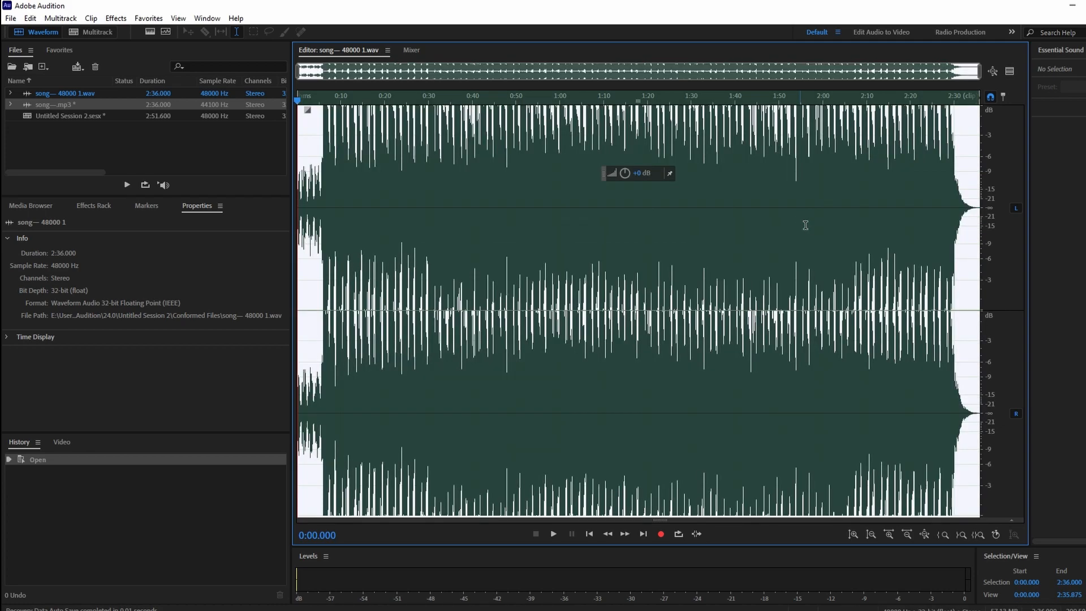
- Show the Effects menu's Noise Reduction / Restoration submenu, pointing at DeReverb
{"action": "left_click", "coordinate": [115, 18]}
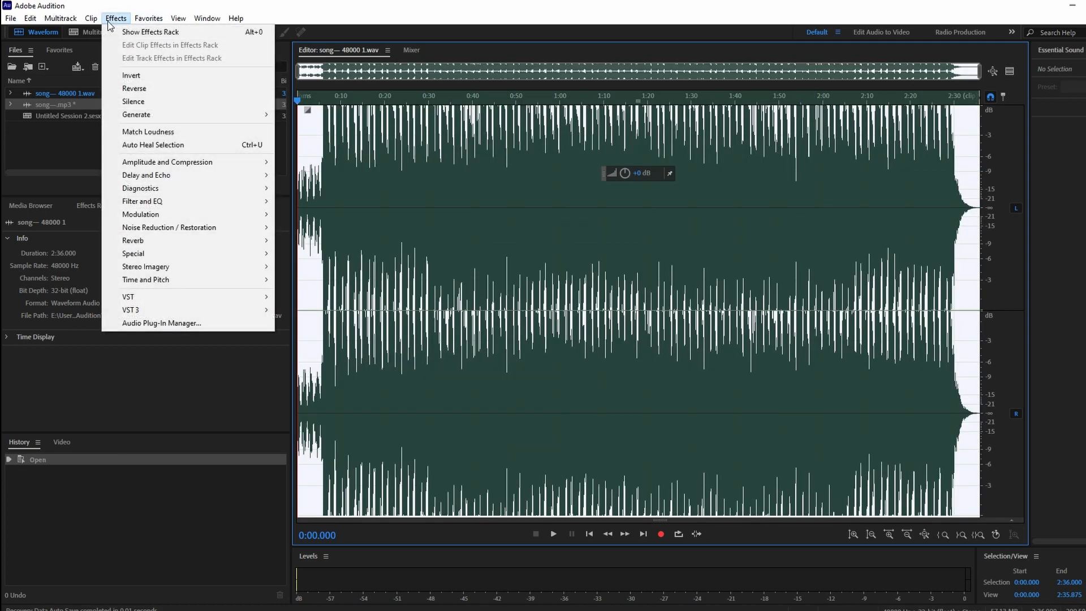
{"action": "mouse_move", "coordinate": [168, 227]}
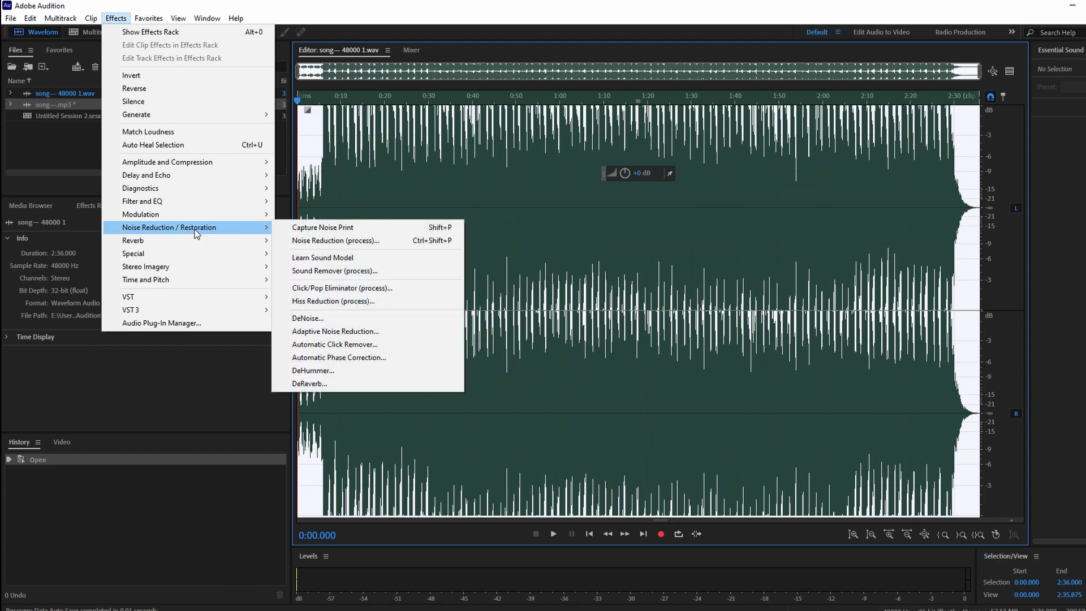
{"action": "mouse_move", "coordinate": [321, 258]}
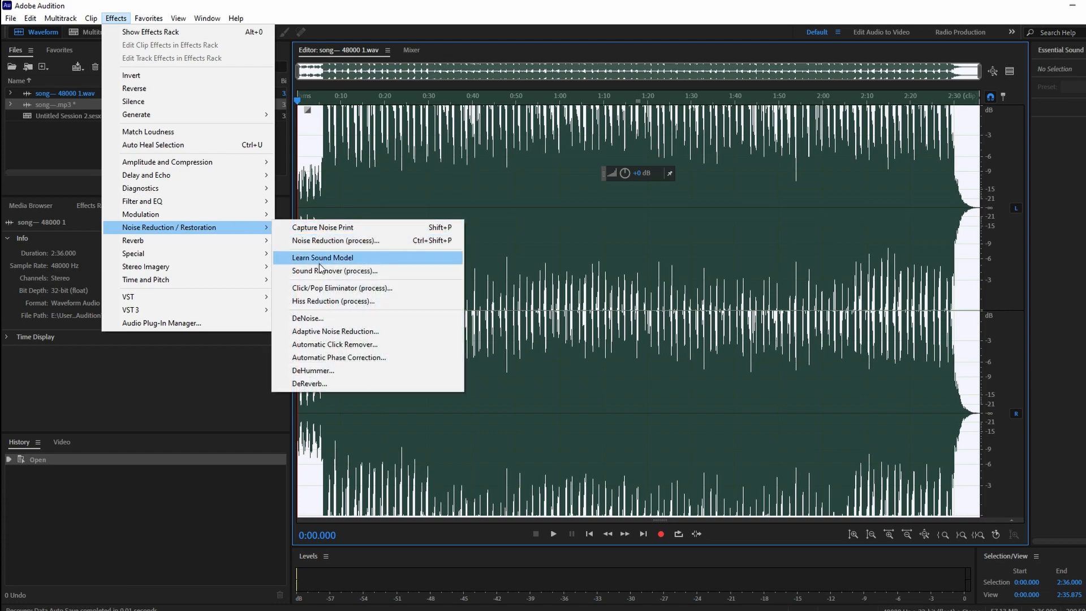
{"action": "mouse_move", "coordinate": [309, 383]}
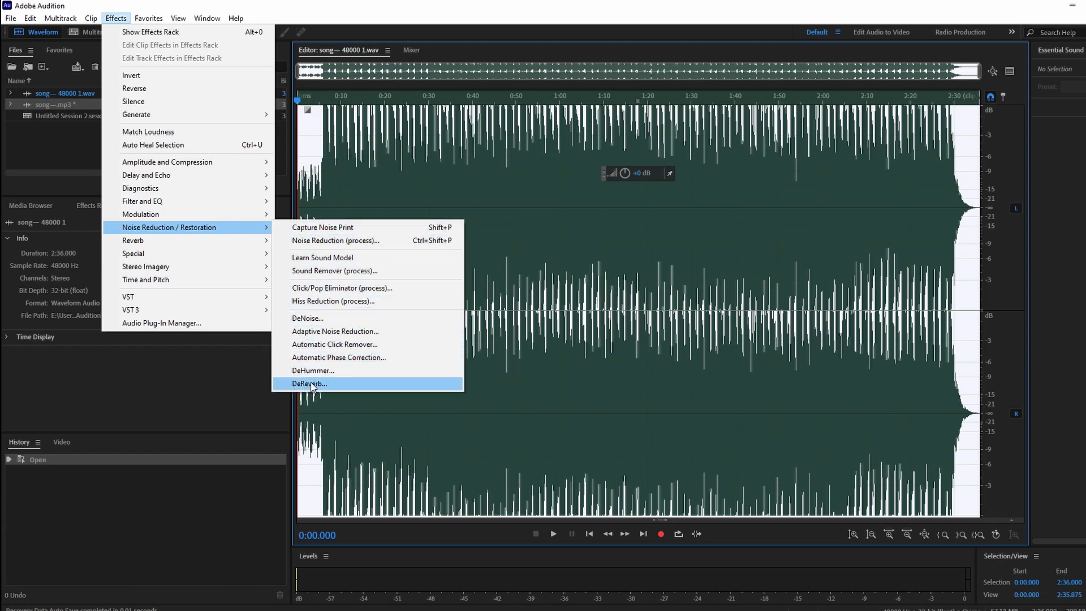
- Preview DeReverb with processing toggled off and on, then apply it at the default 40% amount
{"action": "left_click", "coordinate": [309, 384]}
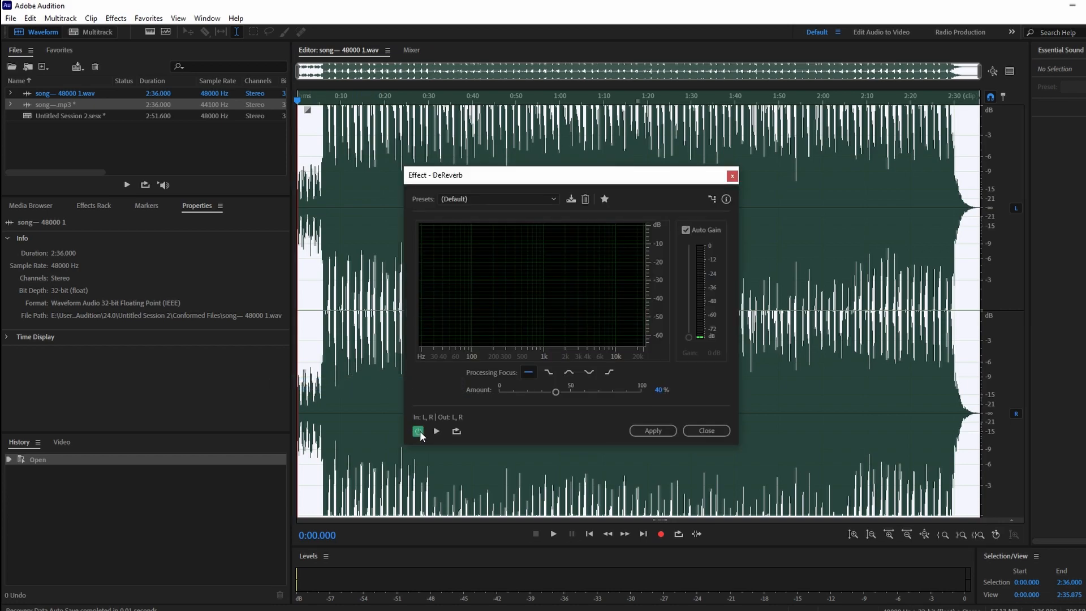
{"action": "left_click", "coordinate": [417, 430]}
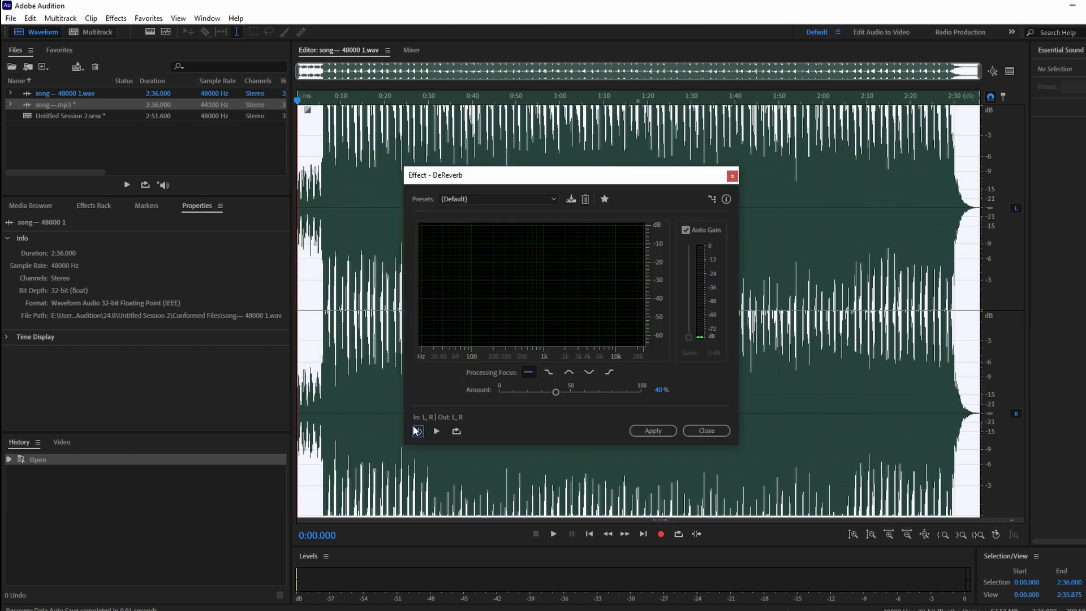
{"action": "left_click", "coordinate": [417, 430]}
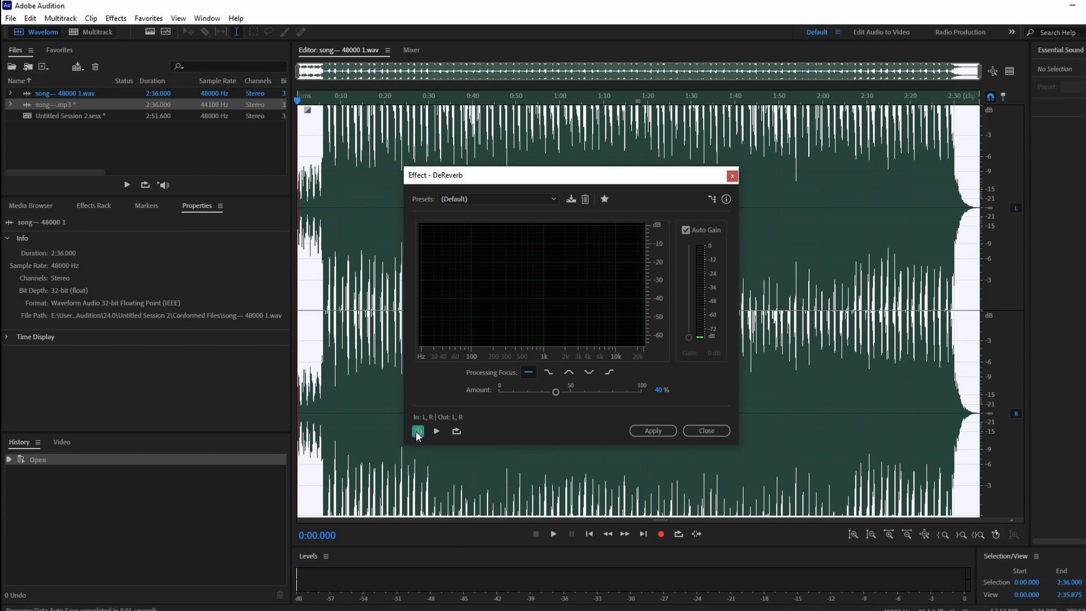
{"action": "left_click", "coordinate": [651, 430]}
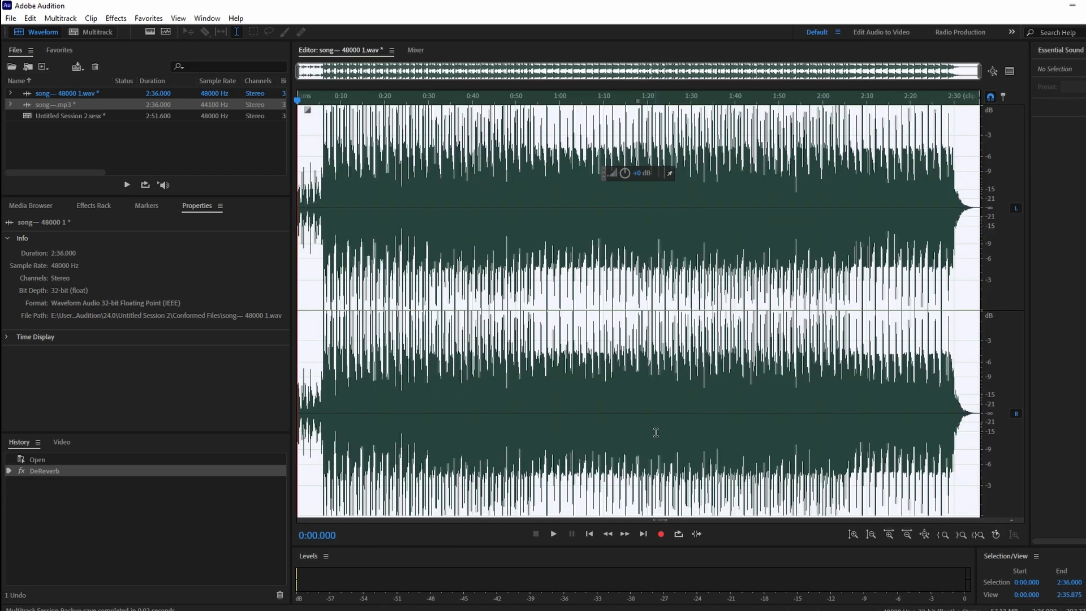
{"action": "mouse_move", "coordinate": [221, 78]}
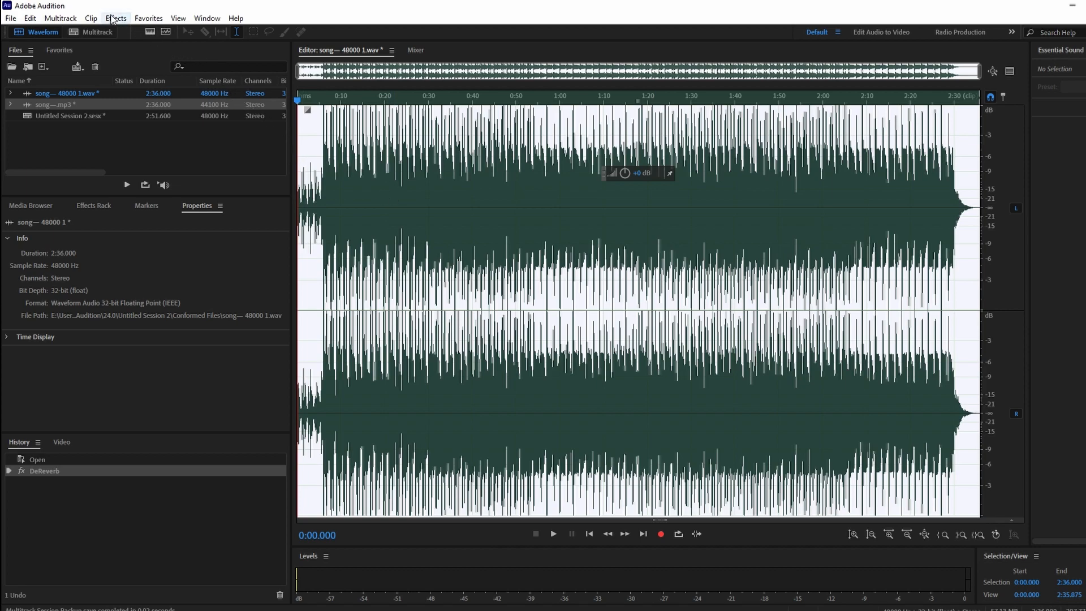
- Open the Dynamics dialog from Effects > Amplitude and Compression
{"action": "left_click", "coordinate": [115, 19]}
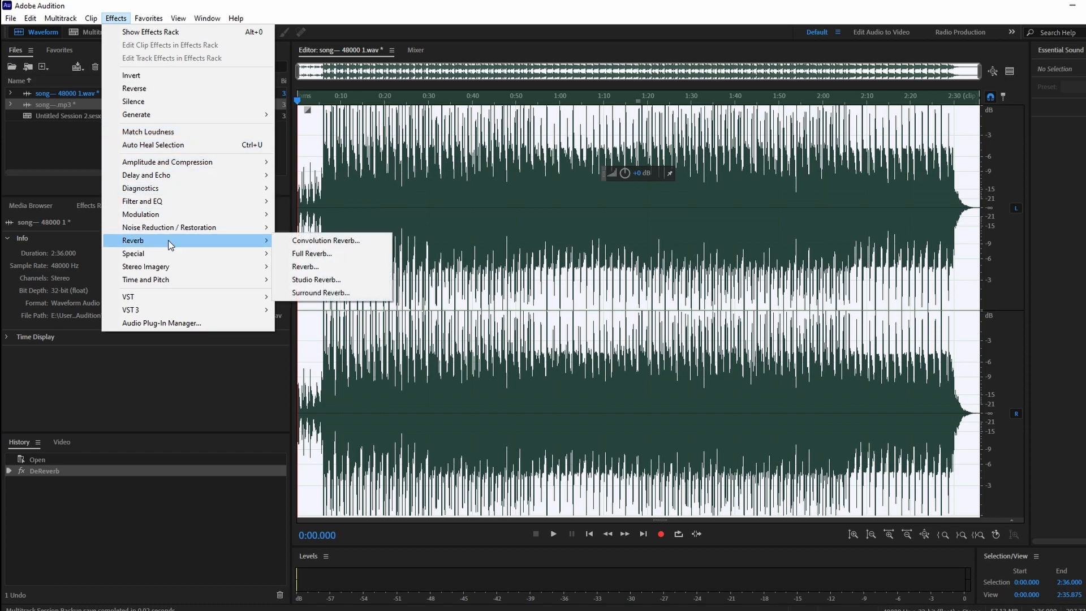
{"action": "mouse_move", "coordinate": [147, 132]}
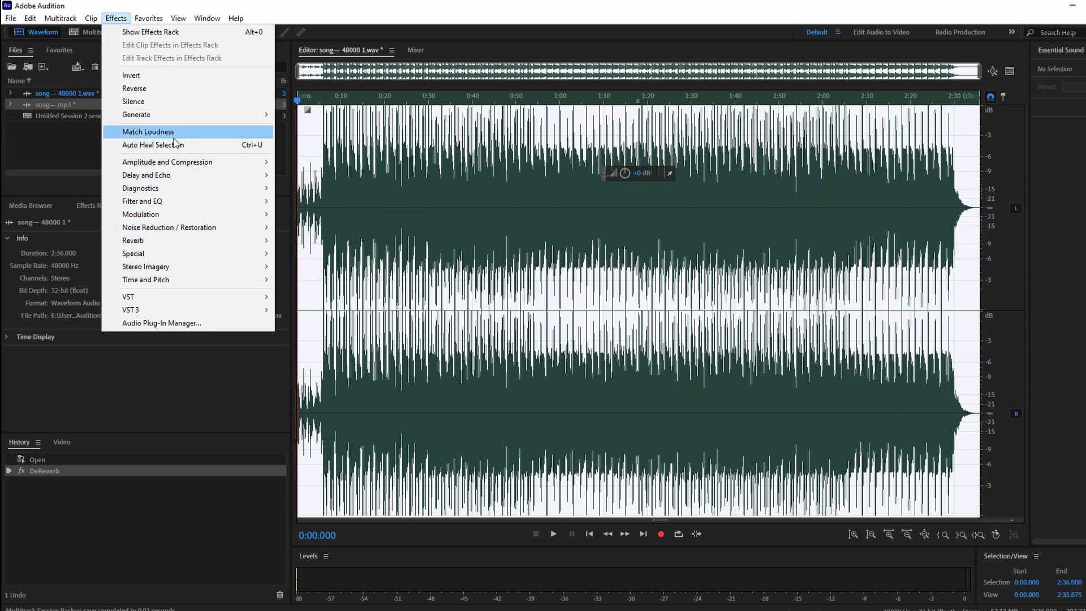
{"action": "mouse_move", "coordinate": [167, 162]}
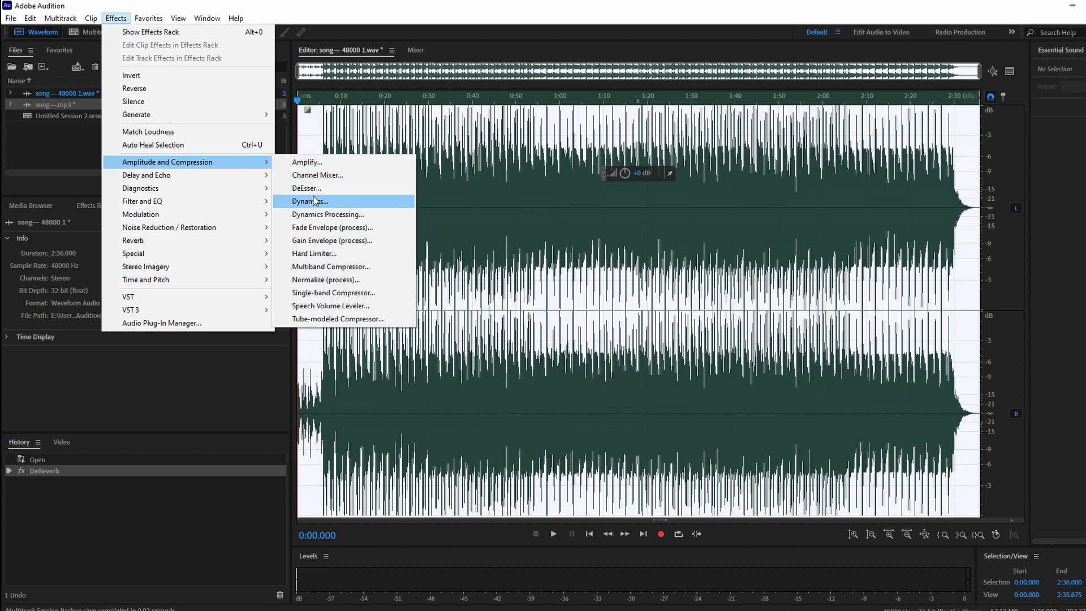
{"action": "left_click", "coordinate": [309, 201]}
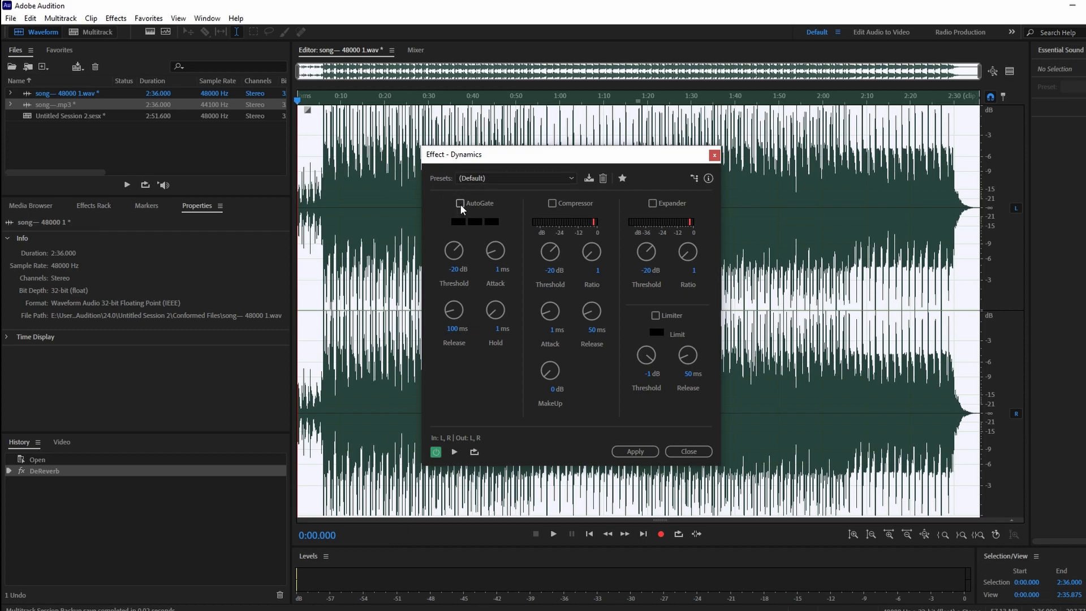
- Enable AutoGate with a -35 dB threshold and 50 ms release, then apply Dynamics
{"action": "left_click", "coordinate": [459, 203]}
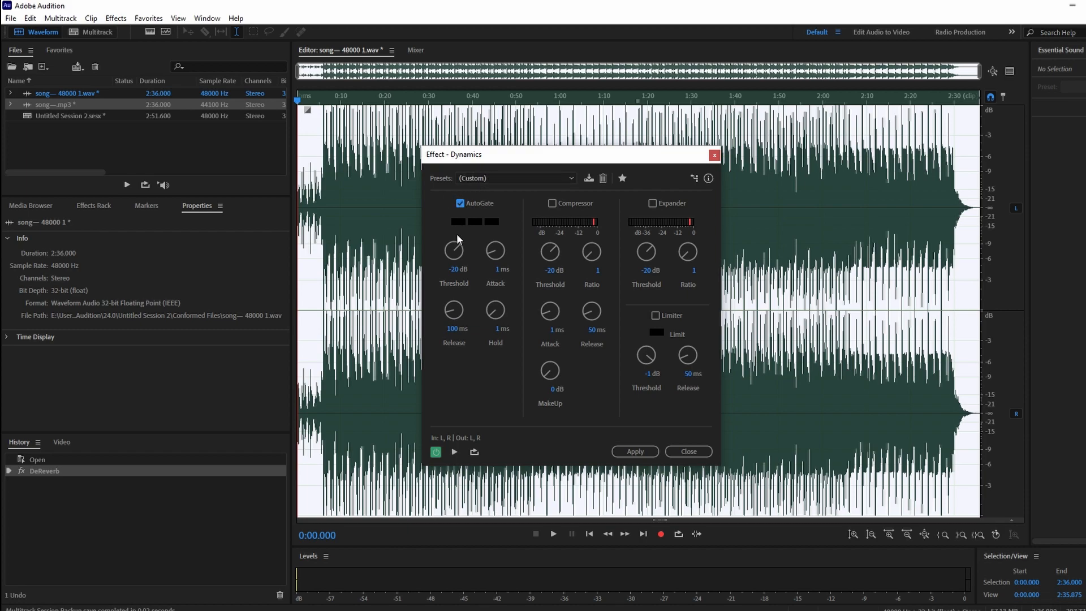
{"action": "double_click", "coordinate": [453, 269]}
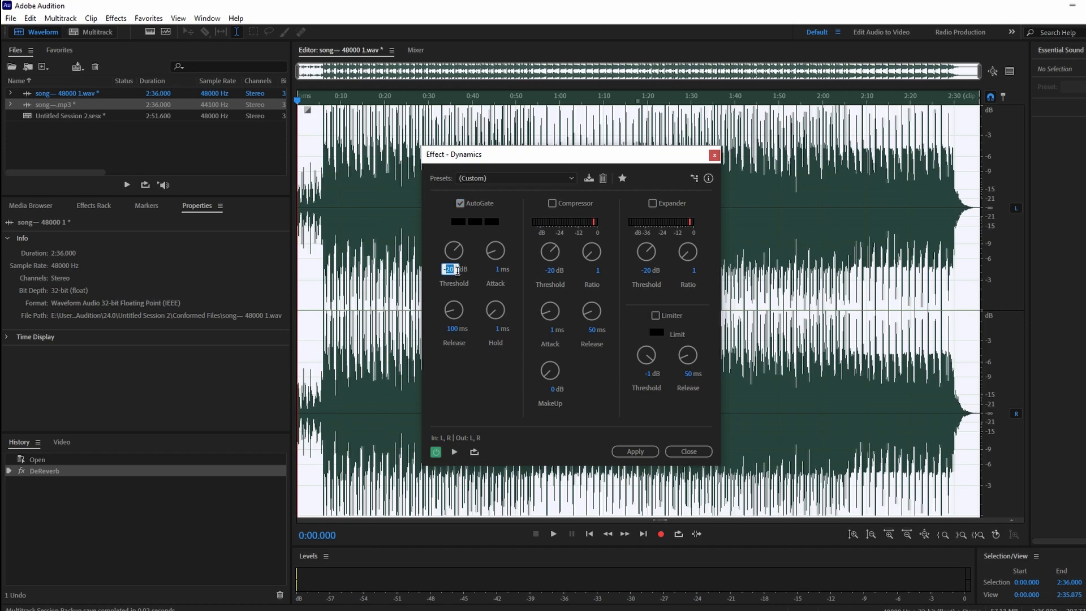
{"action": "type", "text": "-35"}
{"action": "left_click", "coordinate": [454, 329]}
{"action": "type", "text": "50"}
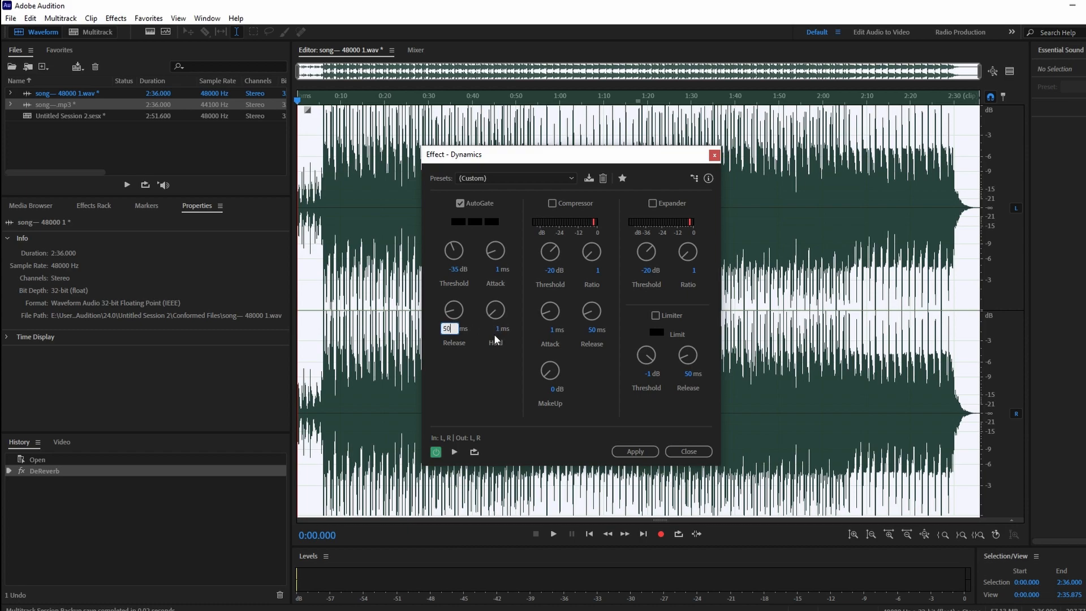
{"action": "mouse_move", "coordinate": [542, 410]}
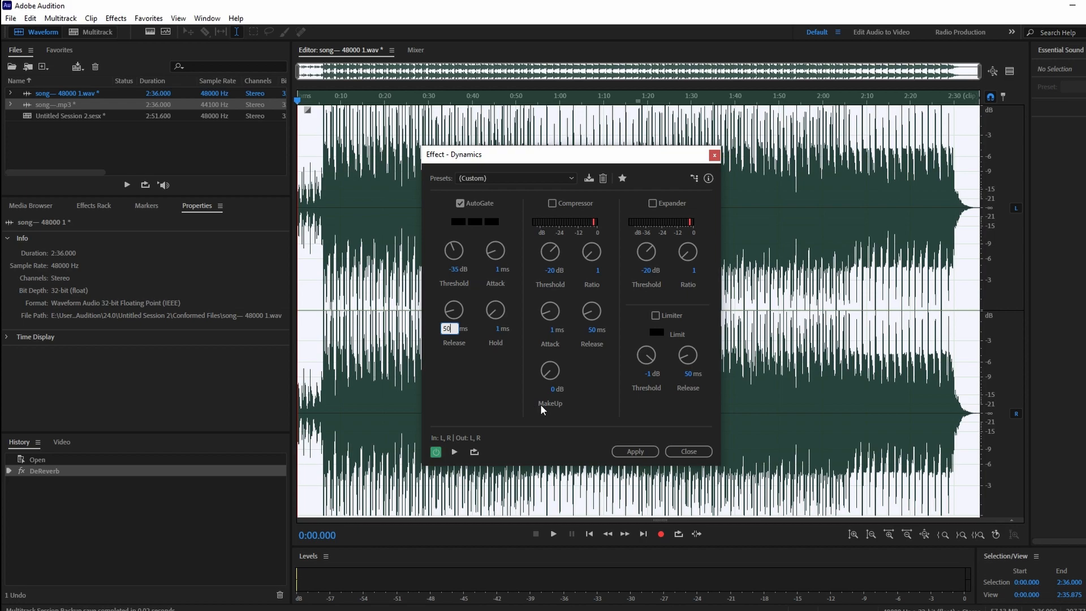
{"action": "mouse_move", "coordinate": [571, 420]}
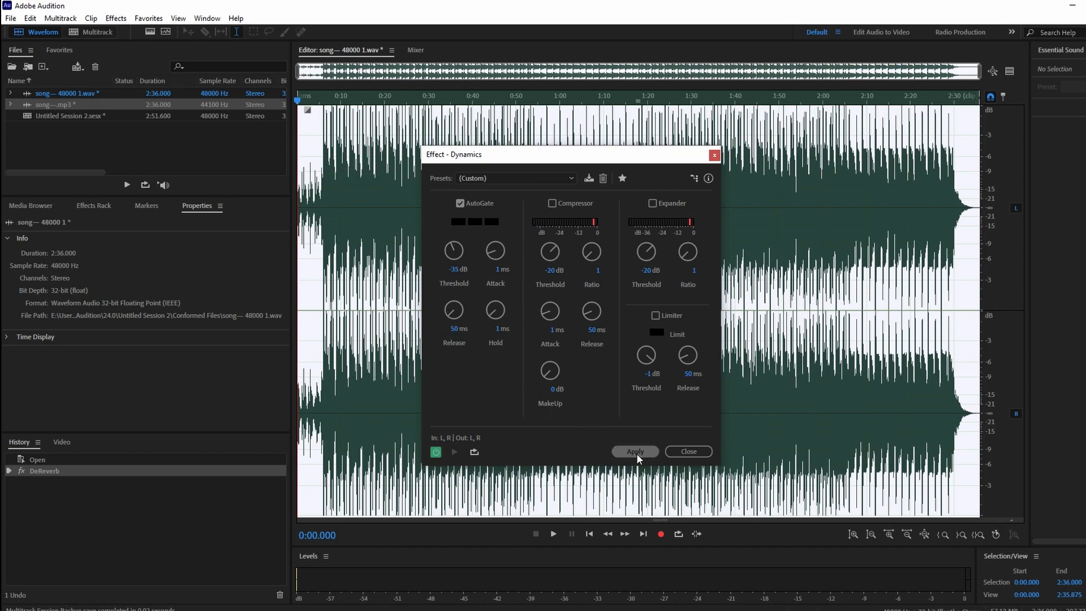
{"action": "left_click", "coordinate": [633, 451]}
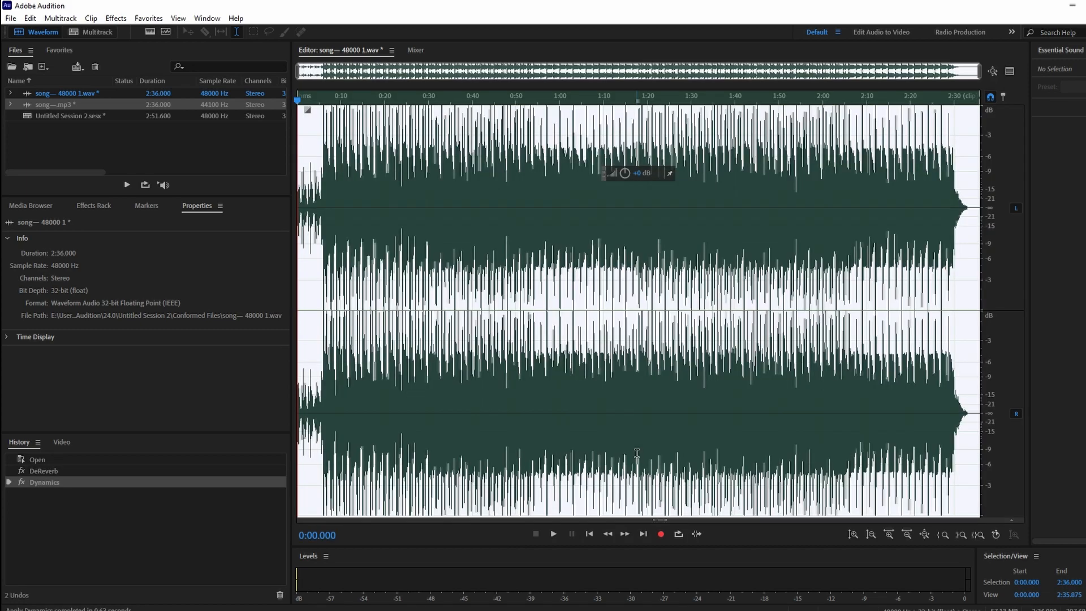